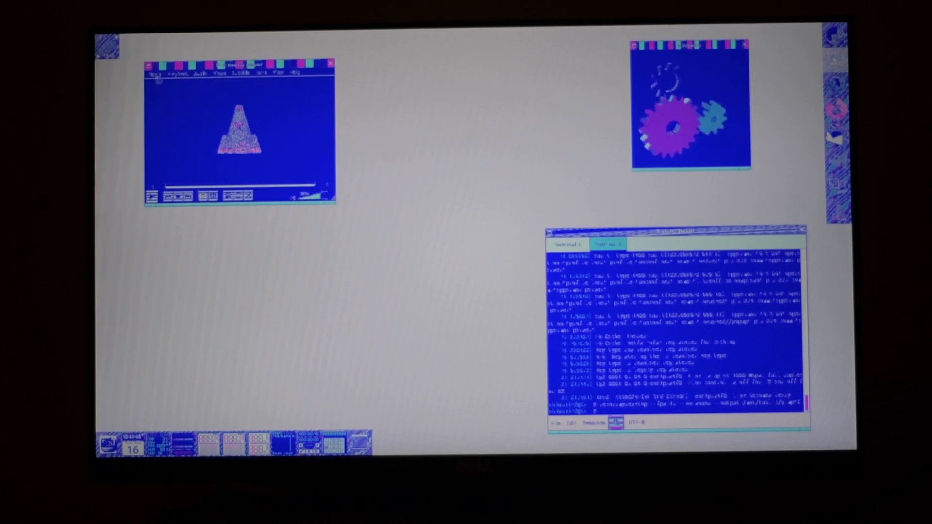
Bring up VLC's Open File dialog from the Media menu, listing the home folder
click(156, 74)
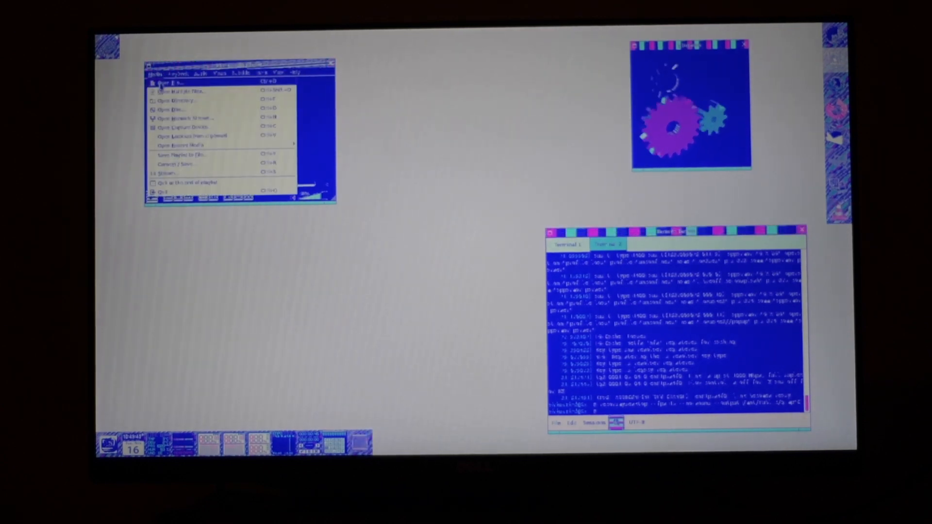
click(172, 81)
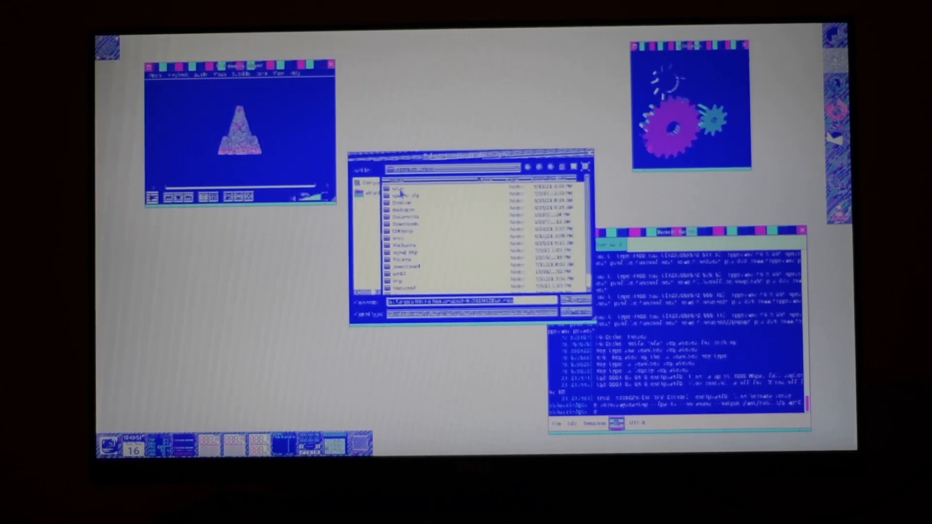